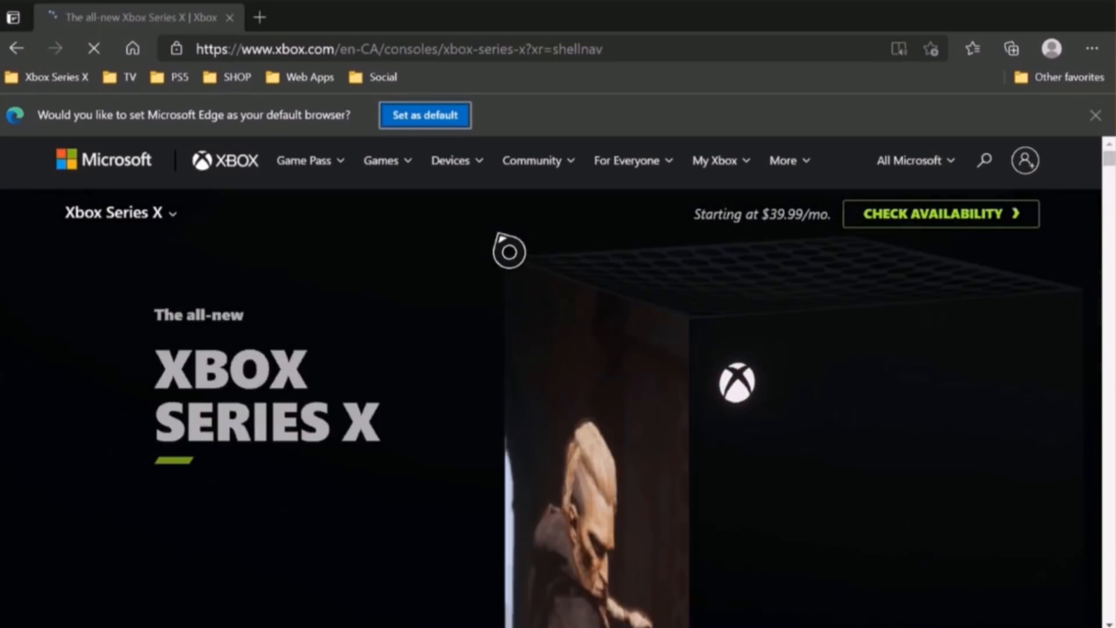
Step: Dismiss the default-browser banner and go to the Xbox home page via the XBOX logo
{"action": "left_click", "coordinate": [1095, 114]}
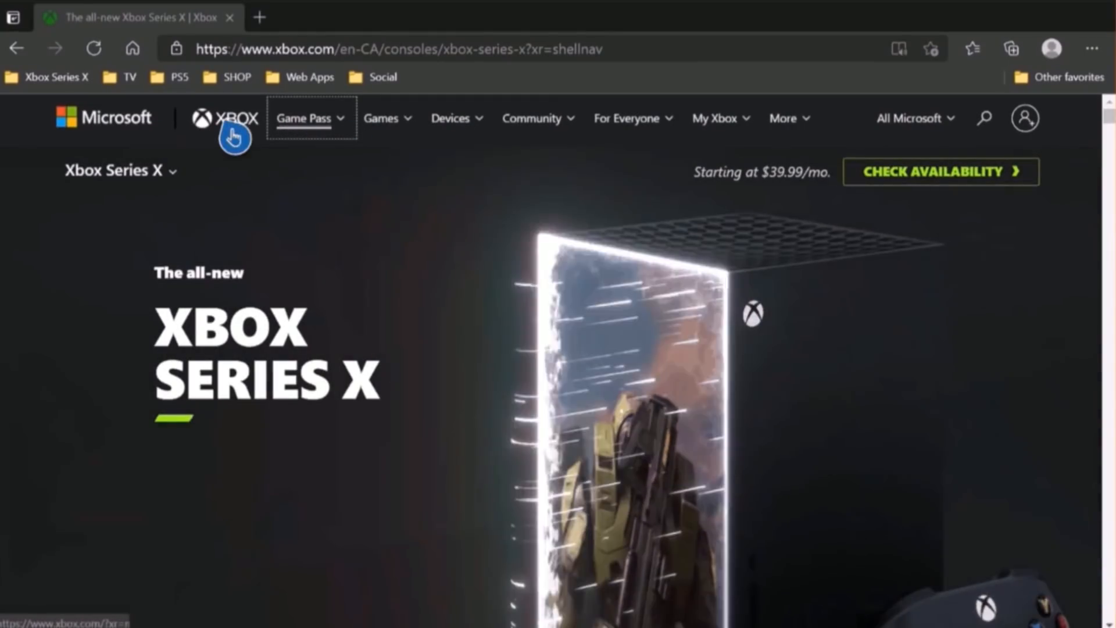
{"action": "left_click", "coordinate": [224, 118]}
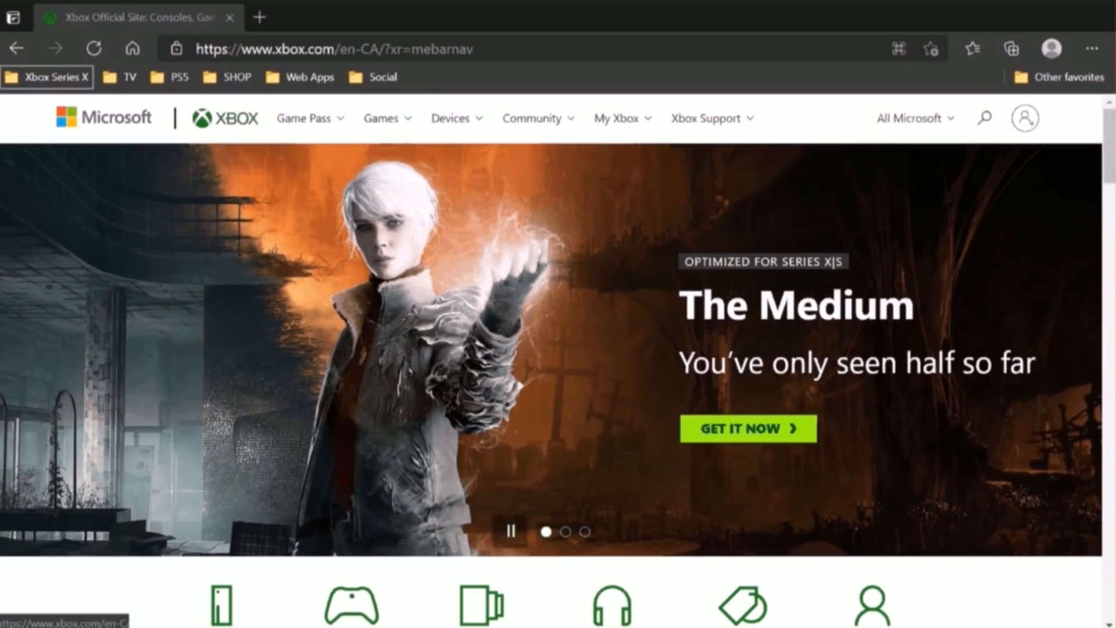
{"action": "left_click", "coordinate": [48, 77]}
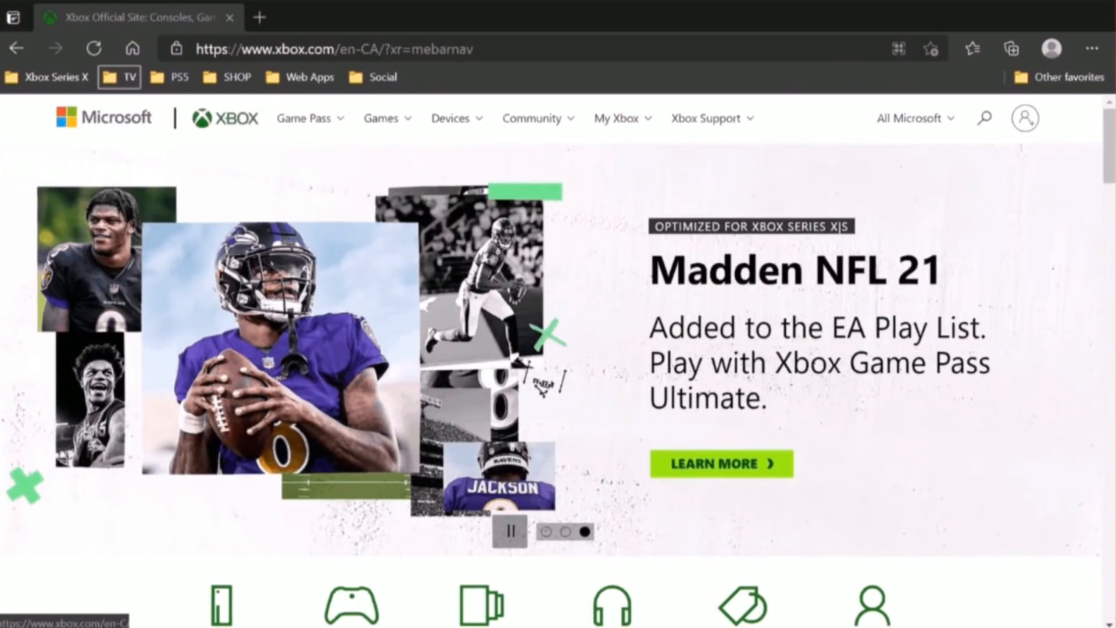
{"action": "left_click", "coordinate": [234, 77]}
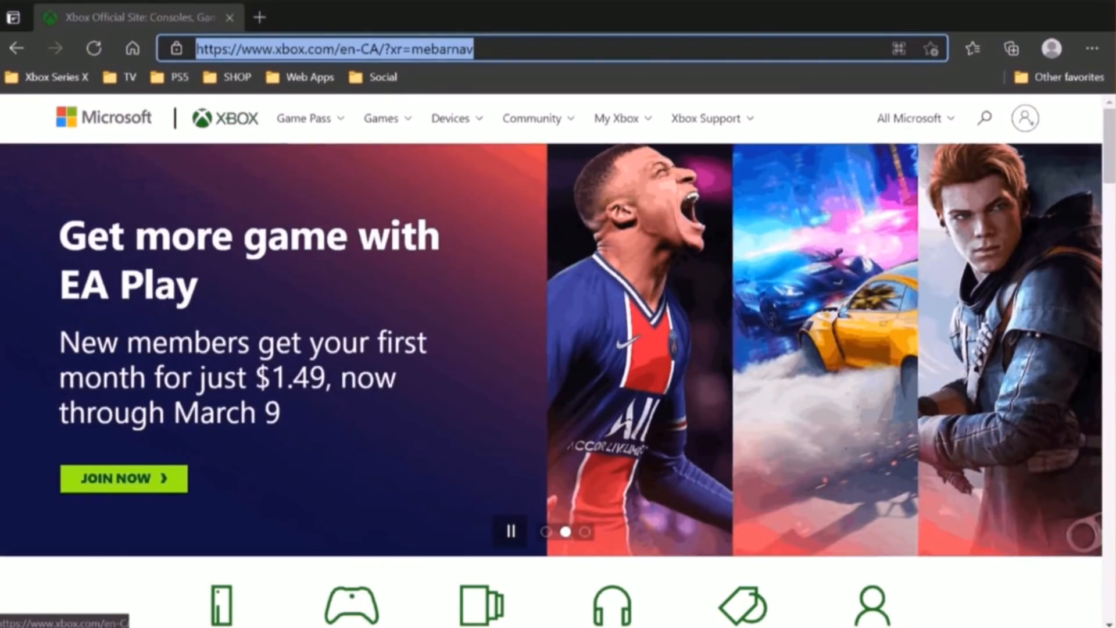
{"action": "left_click", "coordinate": [334, 49]}
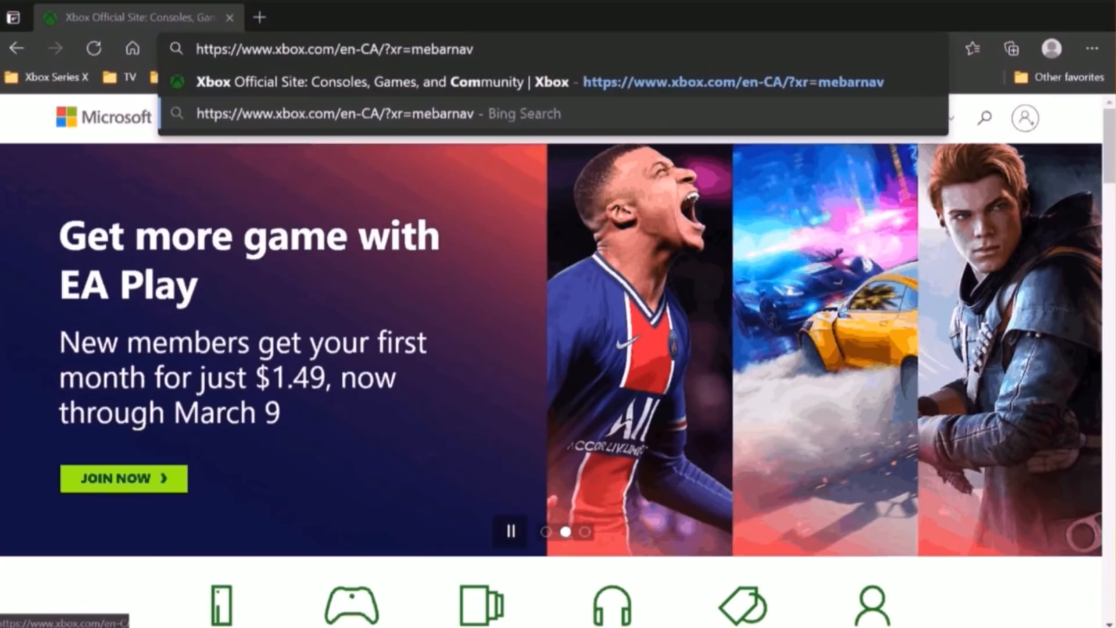
{"action": "left_click", "coordinate": [335, 49]}
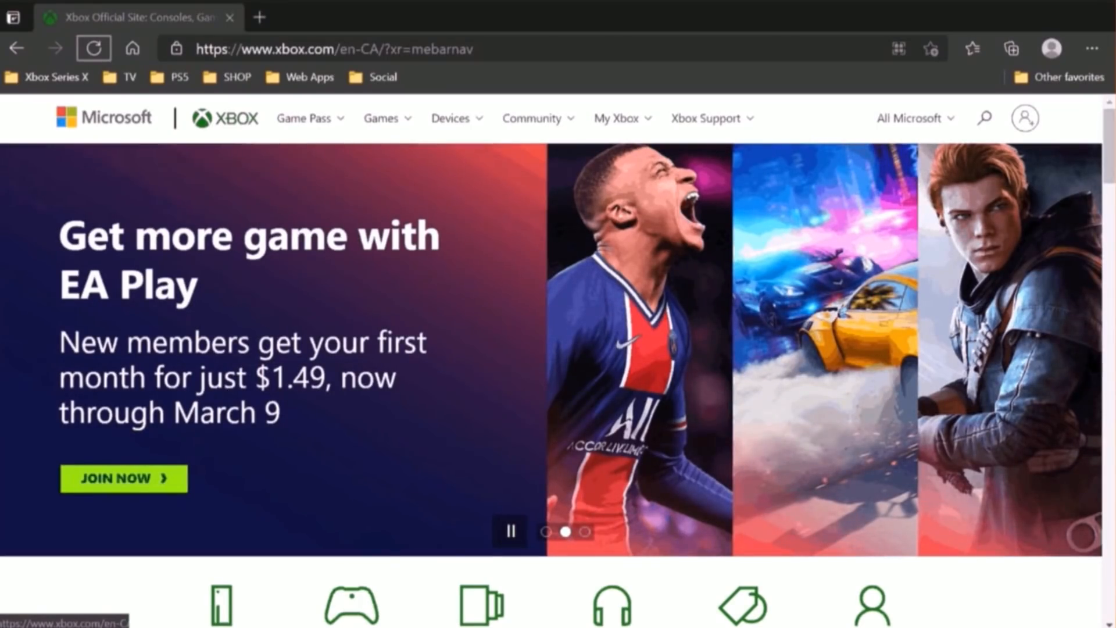
{"action": "left_click", "coordinate": [224, 118]}
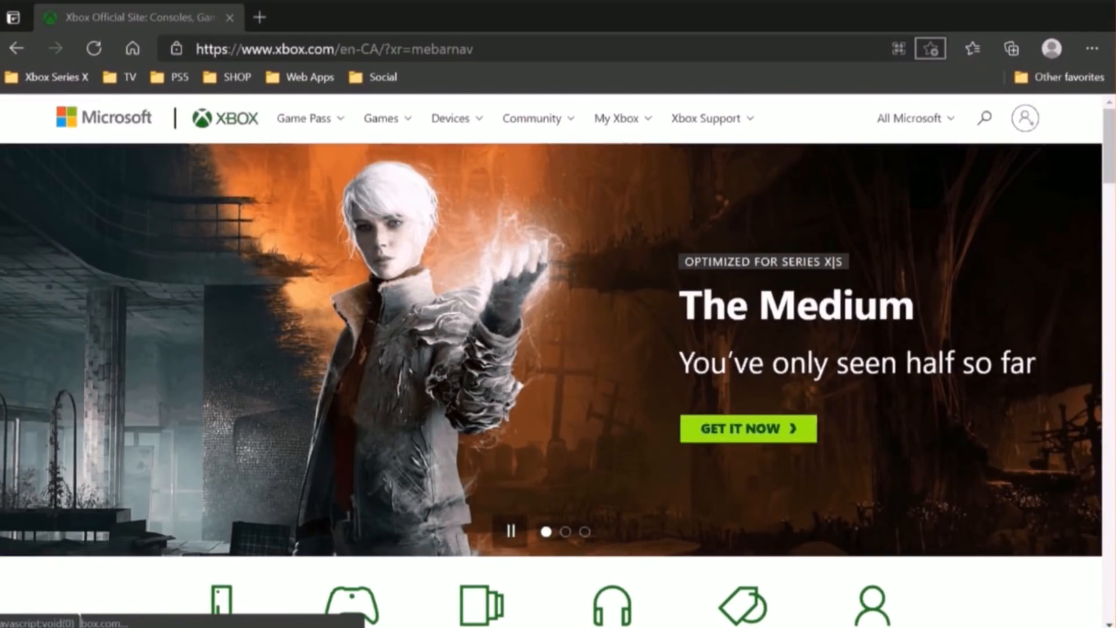
{"action": "left_click", "coordinate": [898, 49]}
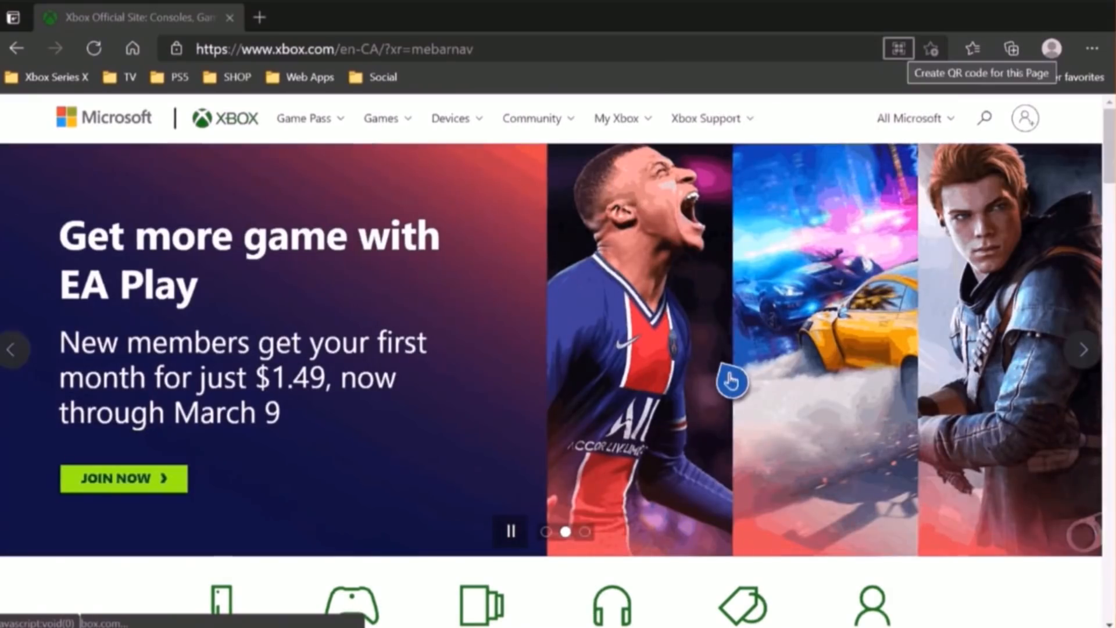
{"action": "mouse_move", "coordinate": [773, 310]}
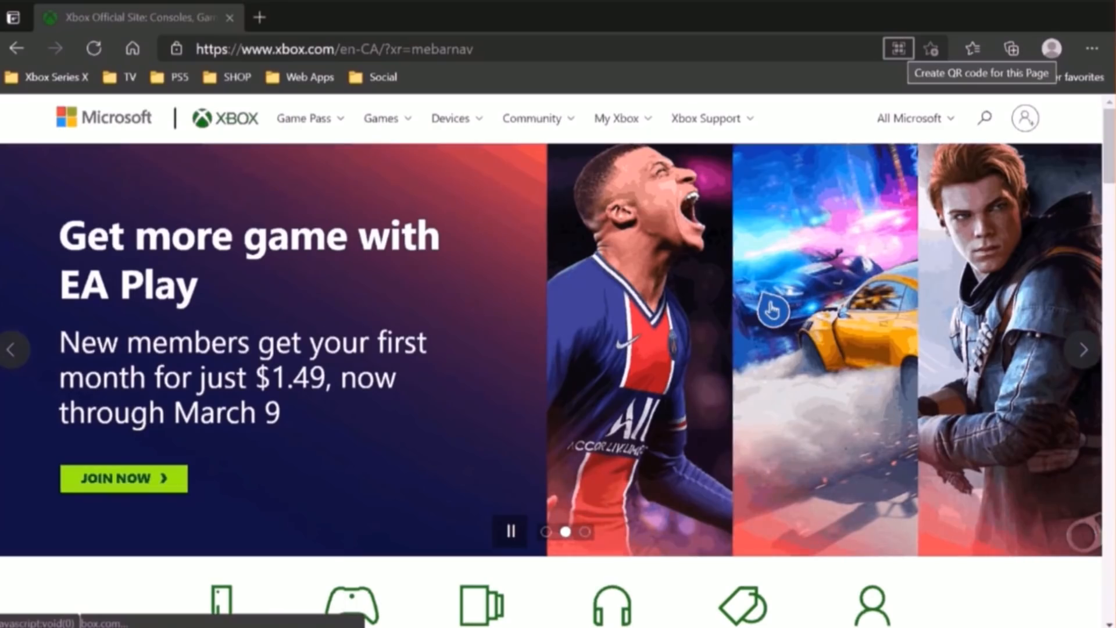
{"action": "mouse_move", "coordinate": [930, 48]}
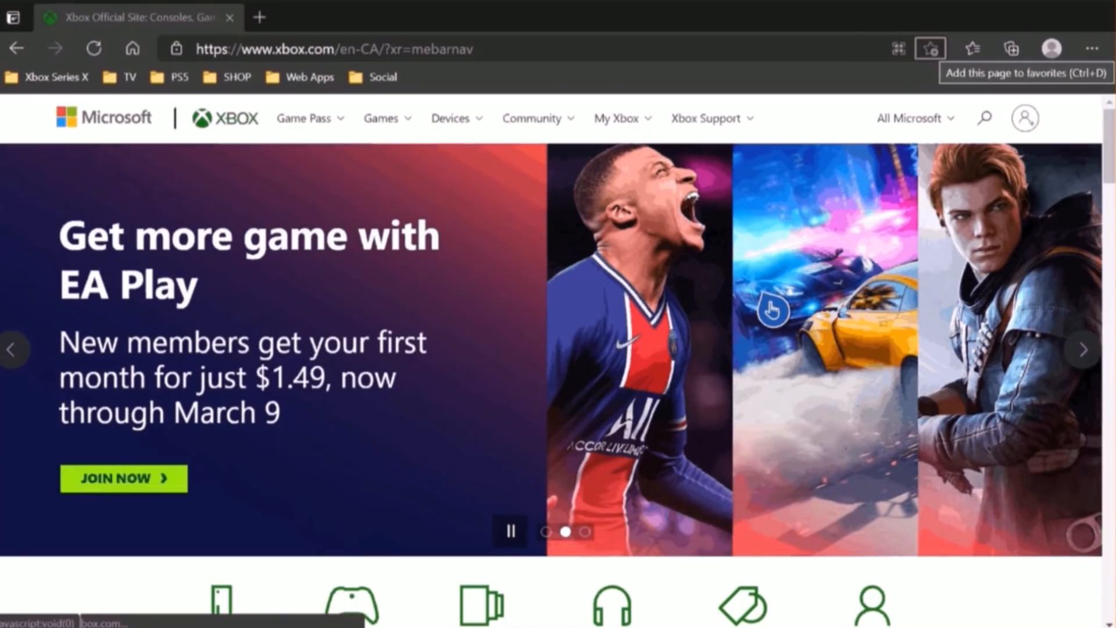
Step: Add the Xbox home page to favorites with the star icon and confirm
{"action": "left_click", "coordinate": [930, 49]}
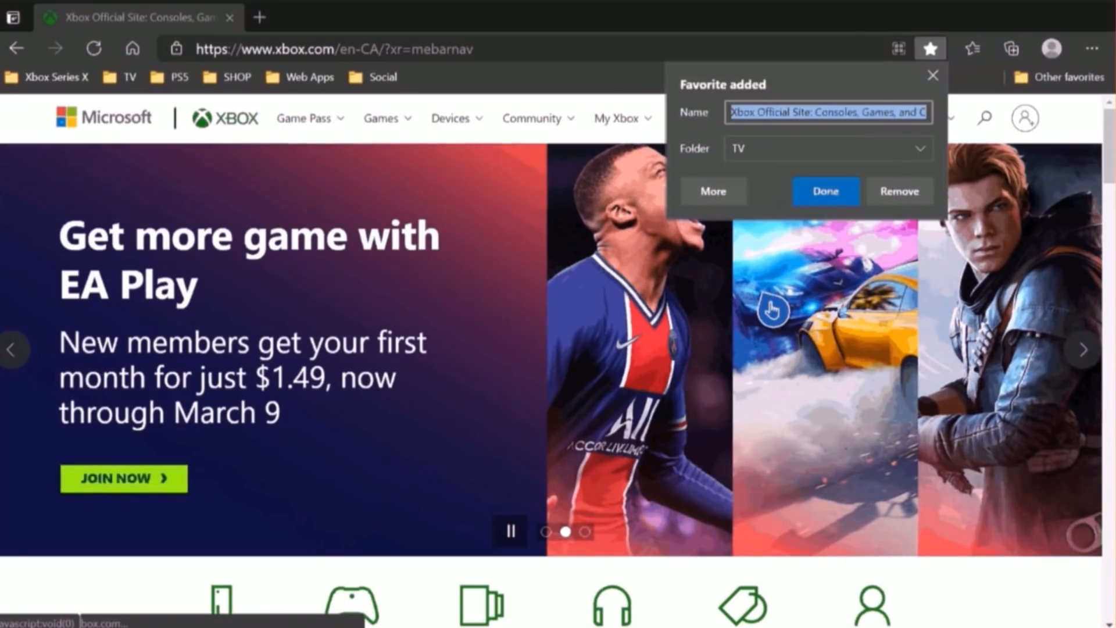
{"action": "left_click", "coordinate": [825, 191]}
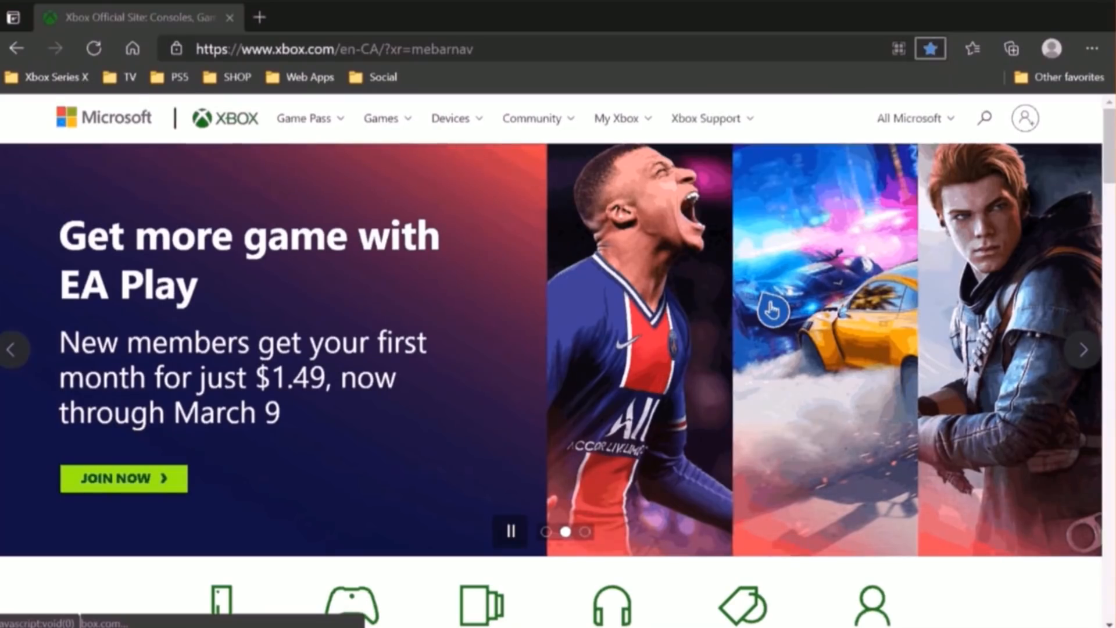
{"action": "left_click", "coordinate": [973, 48]}
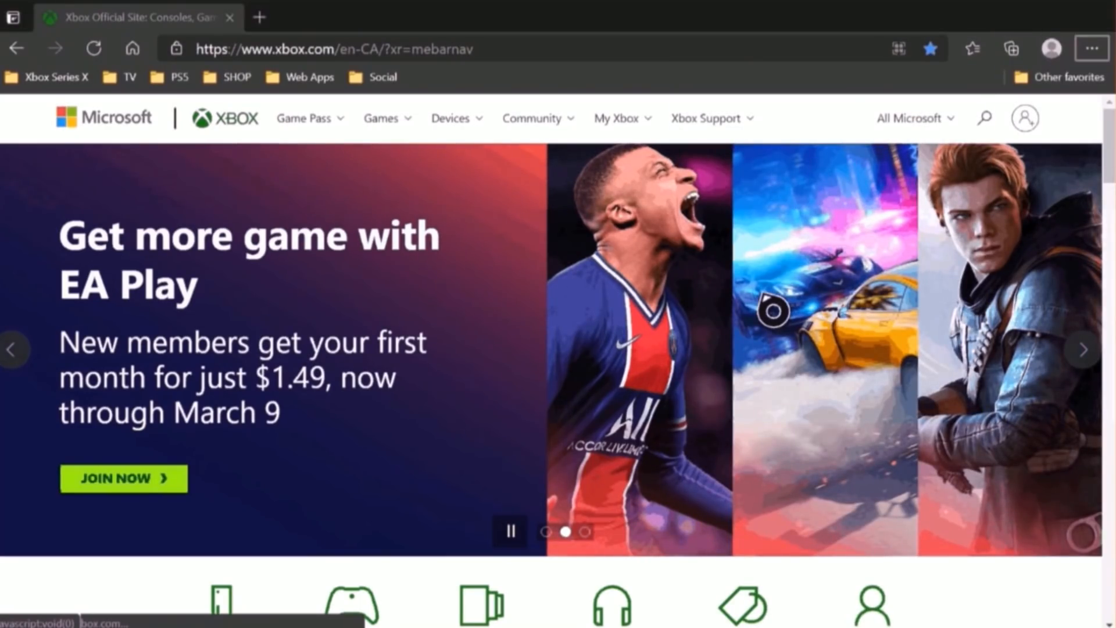
Step: Open Edge's main options menu and close the Settings tab
{"action": "left_click", "coordinate": [1093, 48]}
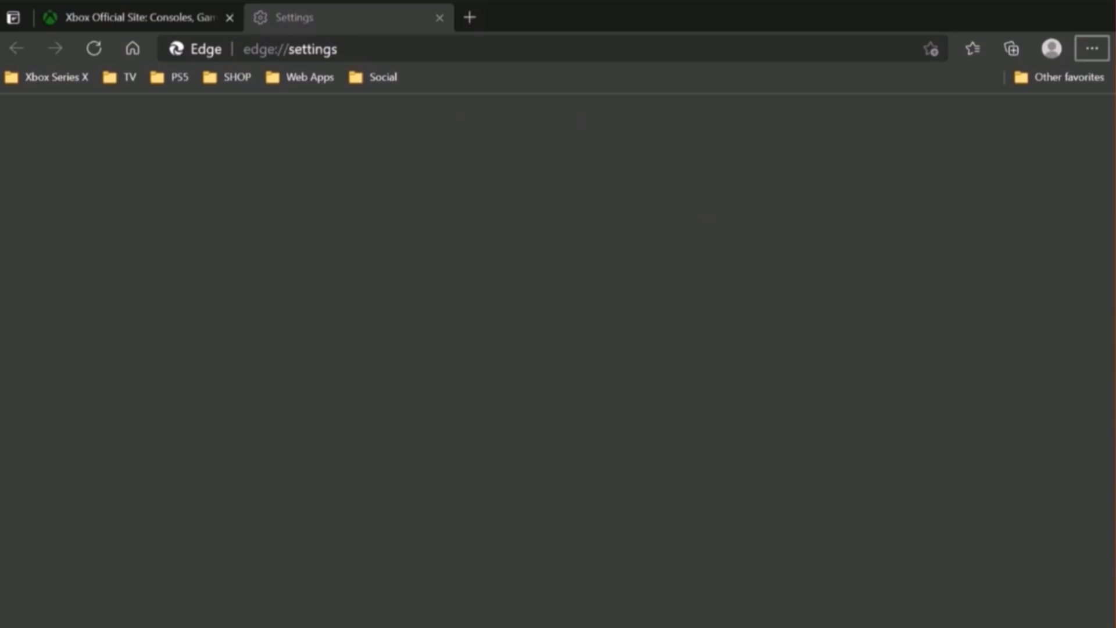
{"action": "mouse_move", "coordinate": [439, 17]}
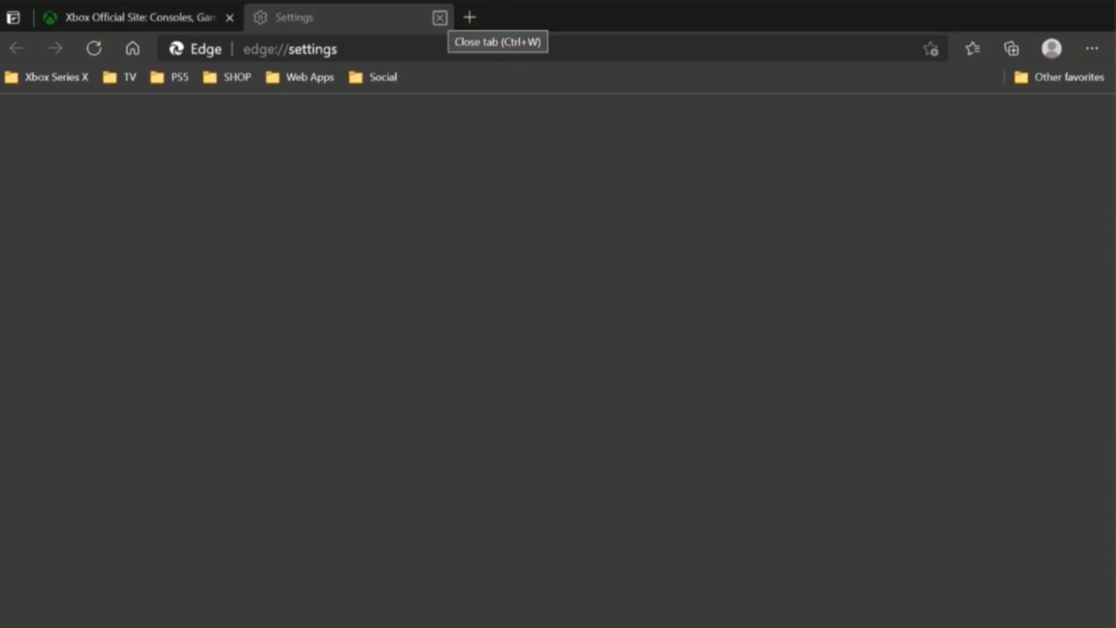
{"action": "left_click", "coordinate": [439, 16]}
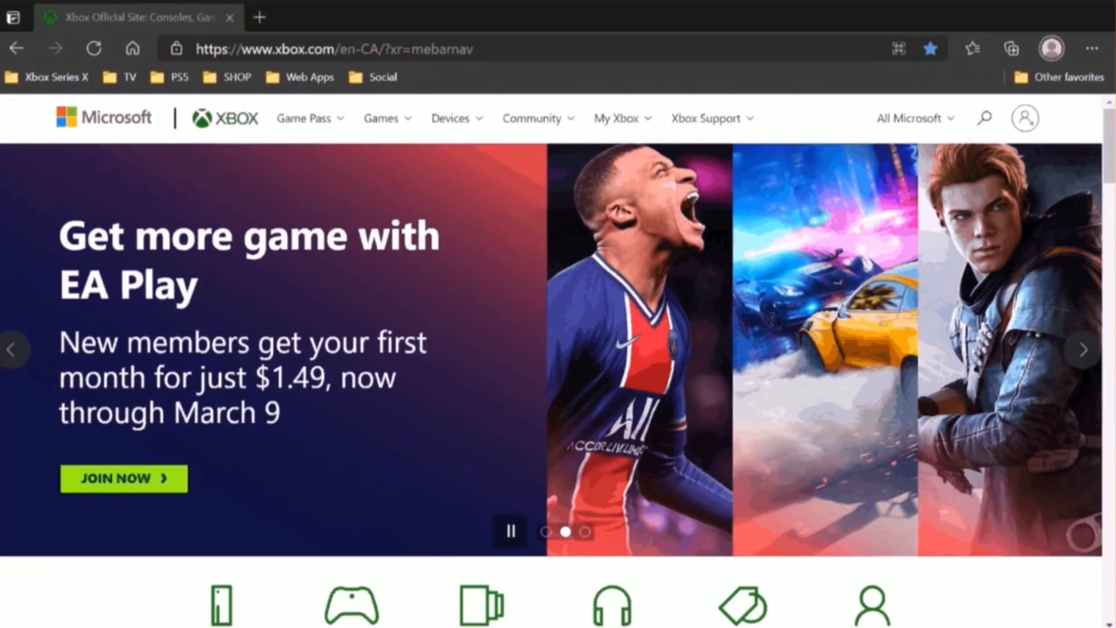
Step: Open Edge Settings and view the Privacy and Share, copy, and paste pages
{"action": "left_click", "coordinate": [1093, 48]}
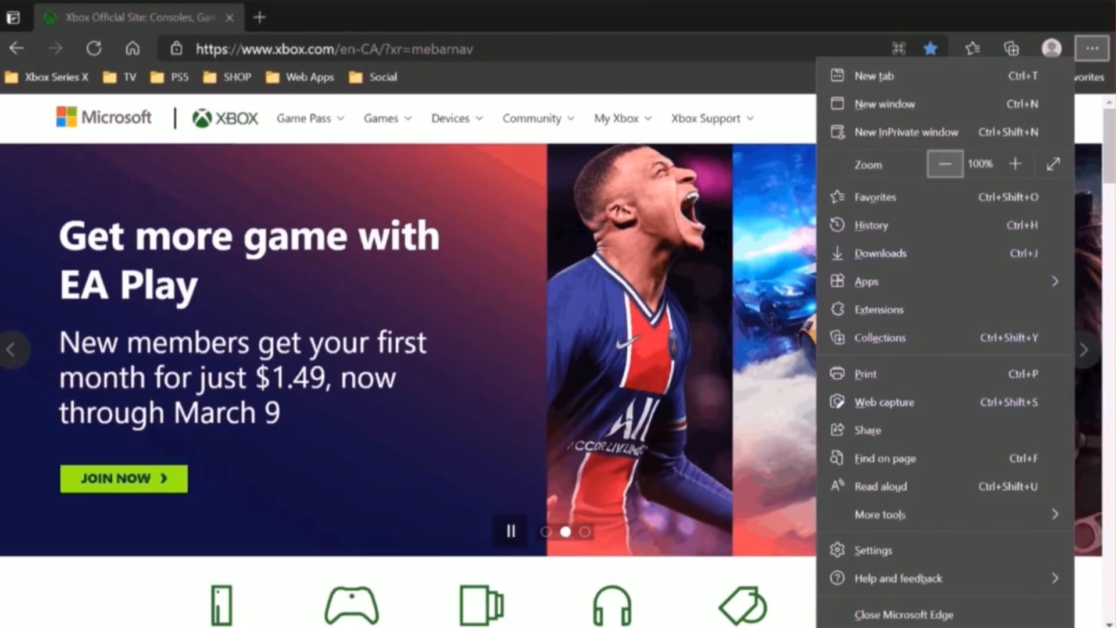
{"action": "left_click", "coordinate": [872, 549]}
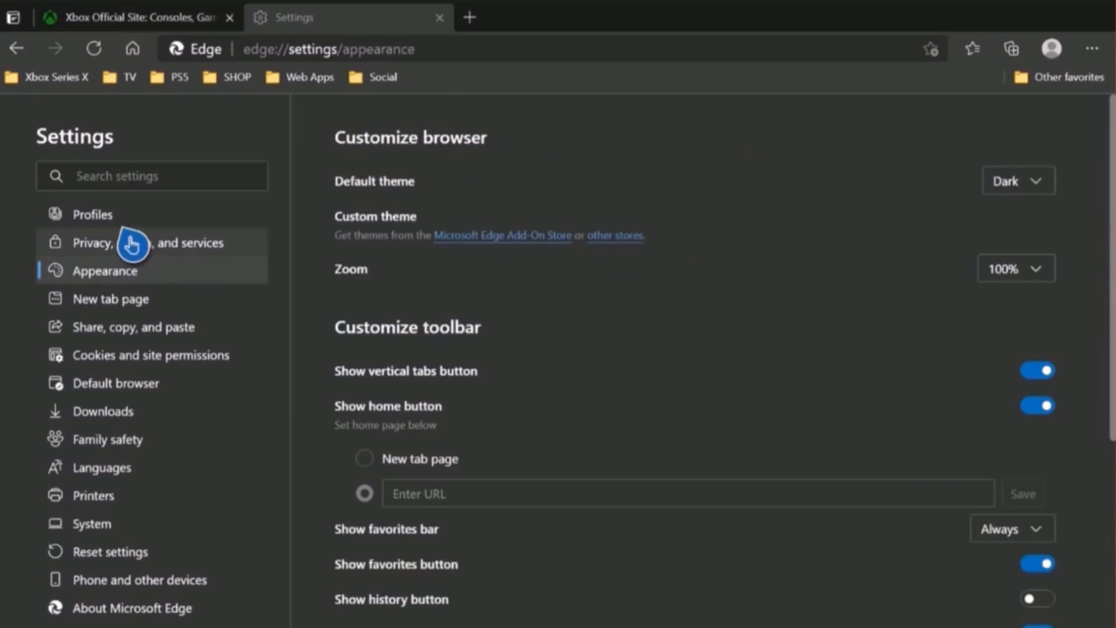
{"action": "mouse_move", "coordinate": [117, 219]}
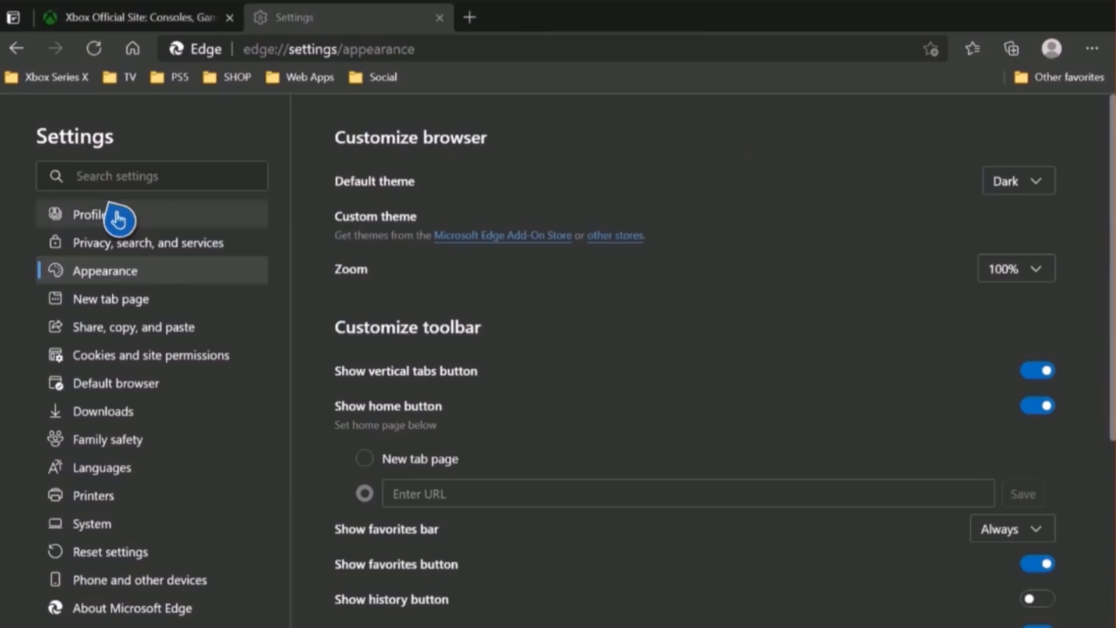
{"action": "left_click", "coordinate": [149, 242]}
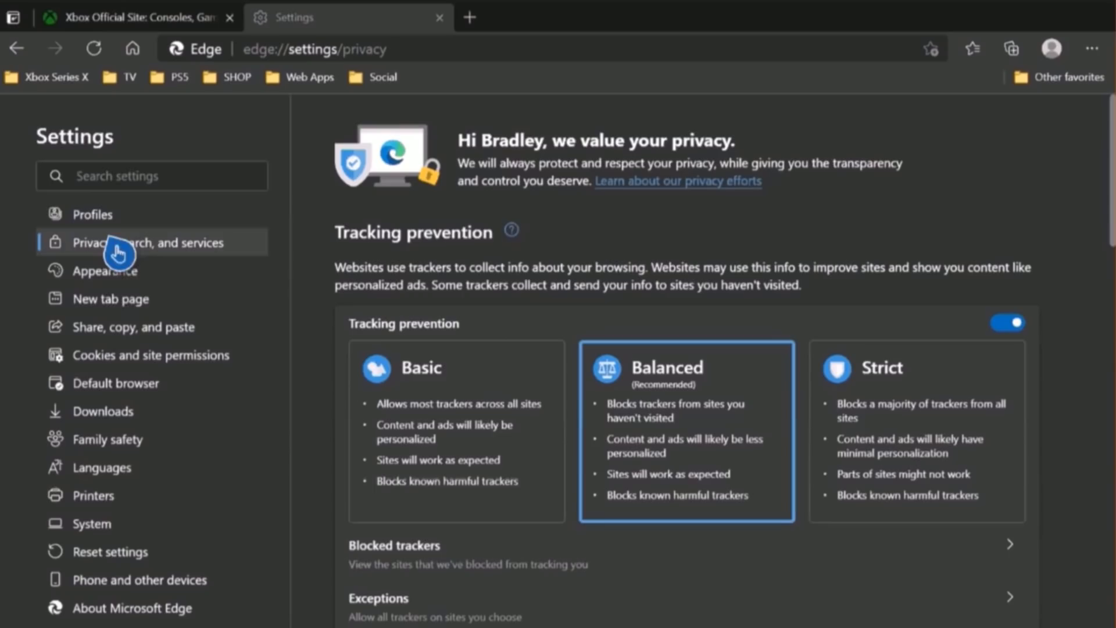
{"action": "left_click", "coordinate": [104, 269]}
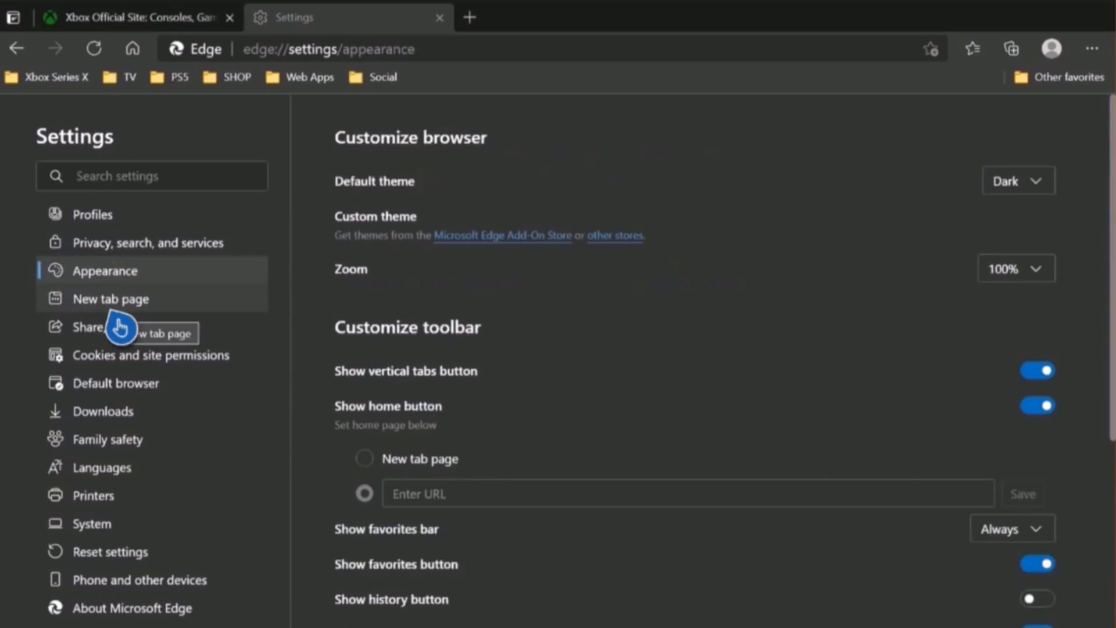
{"action": "left_click", "coordinate": [100, 327]}
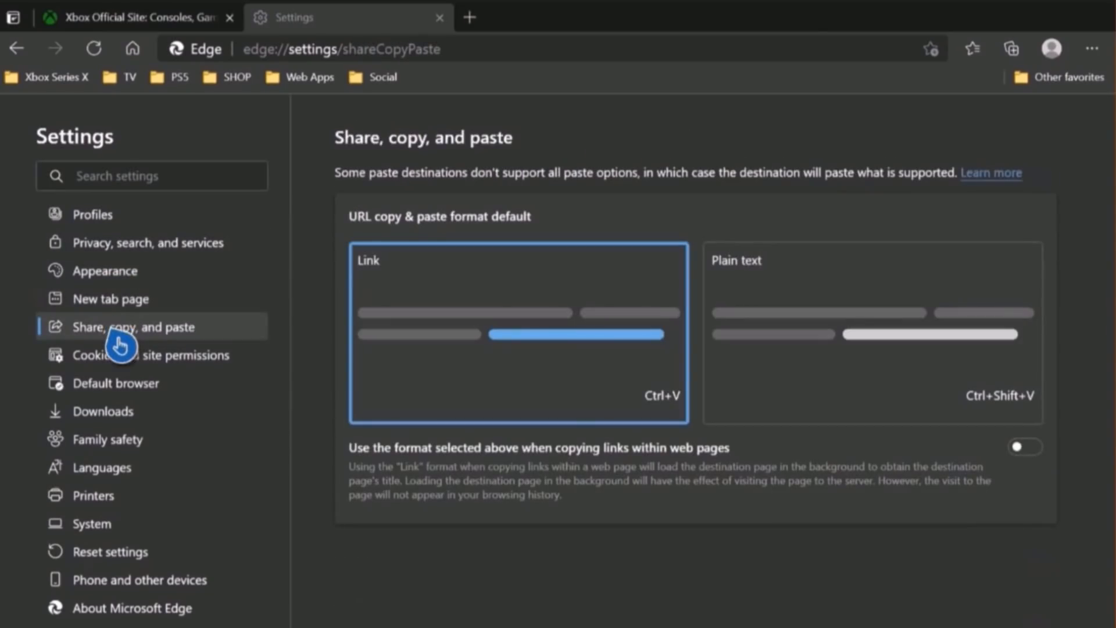
Step: View Default browser, Downloads, Languages, Printers, Reset, Phone and About settings pages
{"action": "left_click", "coordinate": [115, 383]}
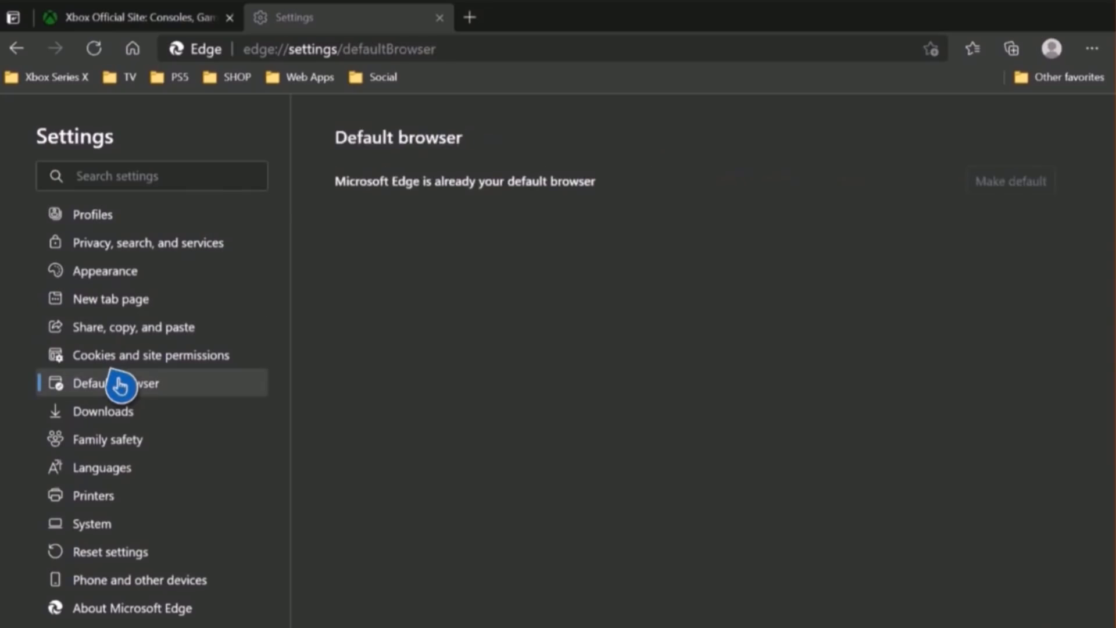
{"action": "left_click", "coordinate": [102, 411]}
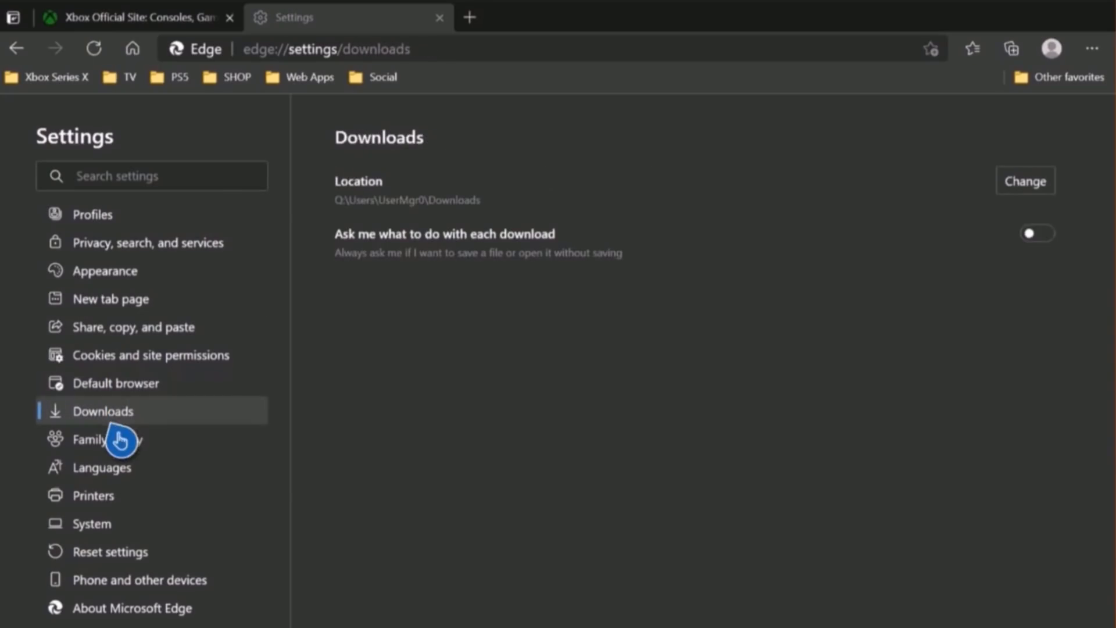
{"action": "left_click", "coordinate": [102, 467]}
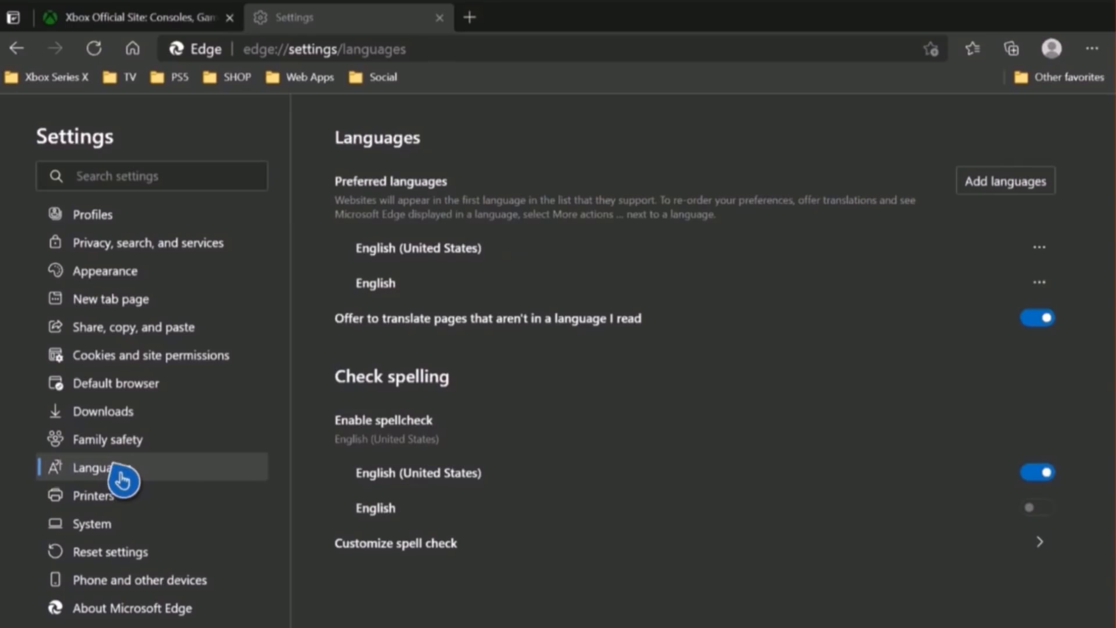
{"action": "left_click", "coordinate": [92, 496]}
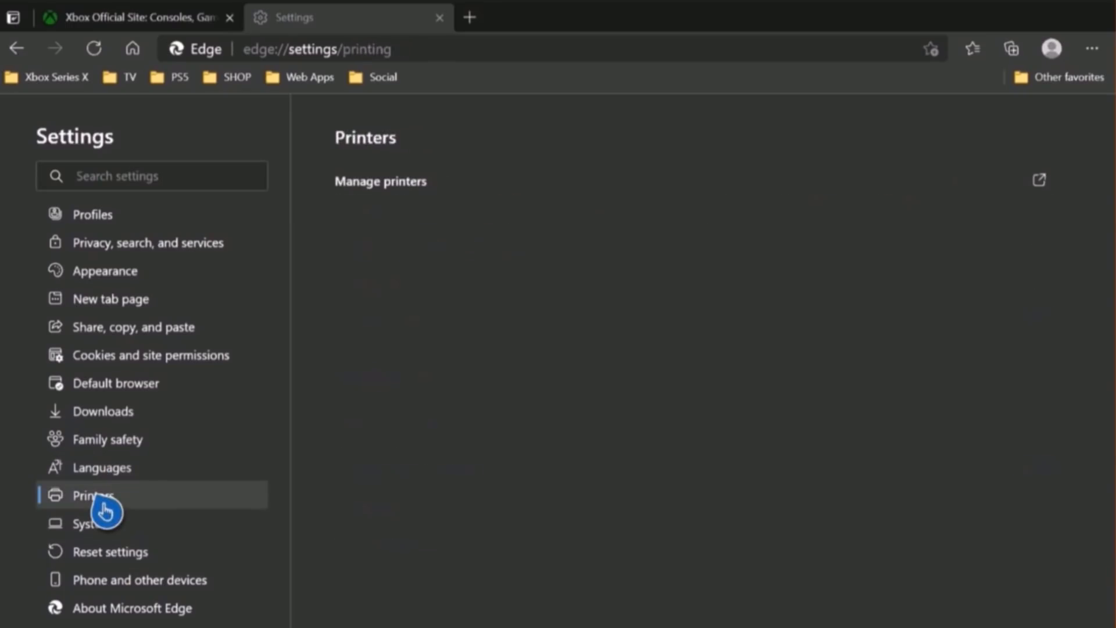
{"action": "left_click", "coordinate": [108, 551]}
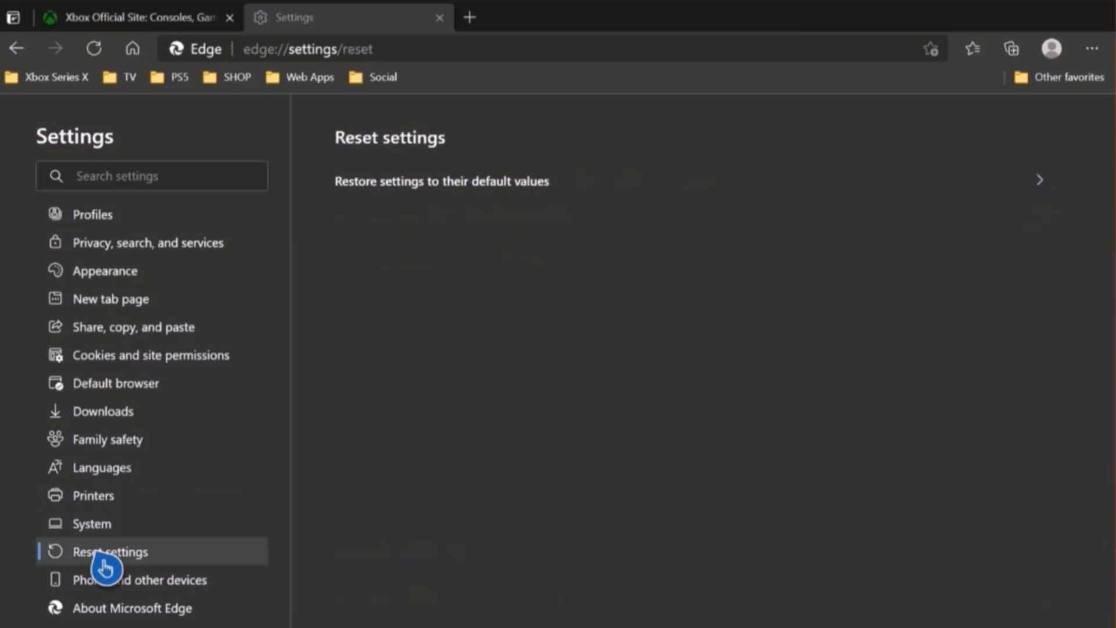
{"action": "left_click", "coordinate": [142, 579]}
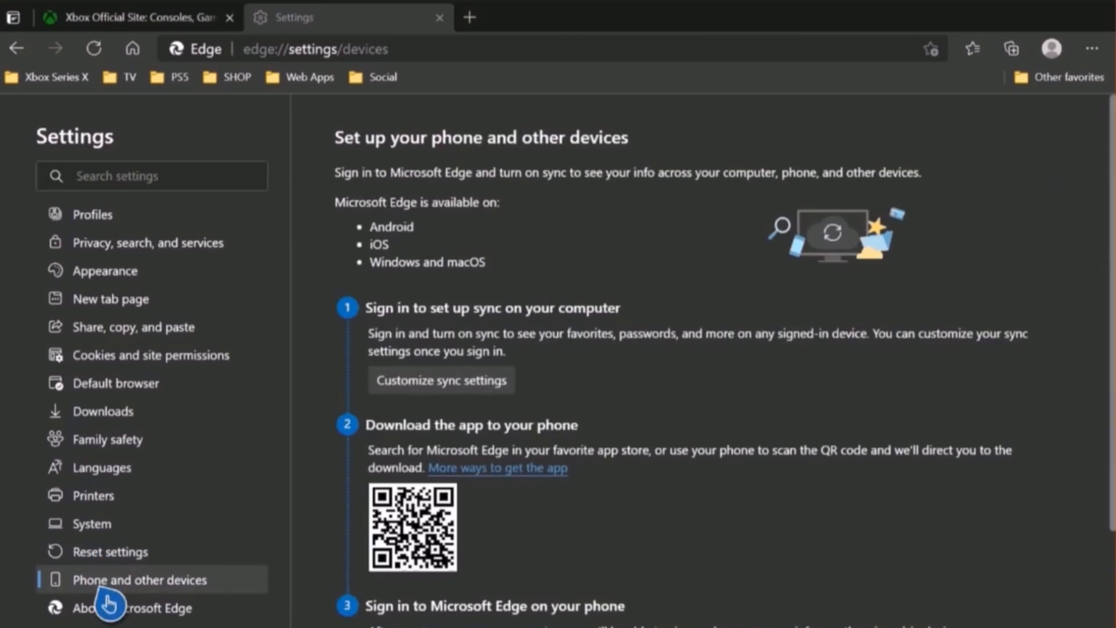
{"action": "left_click", "coordinate": [133, 607]}
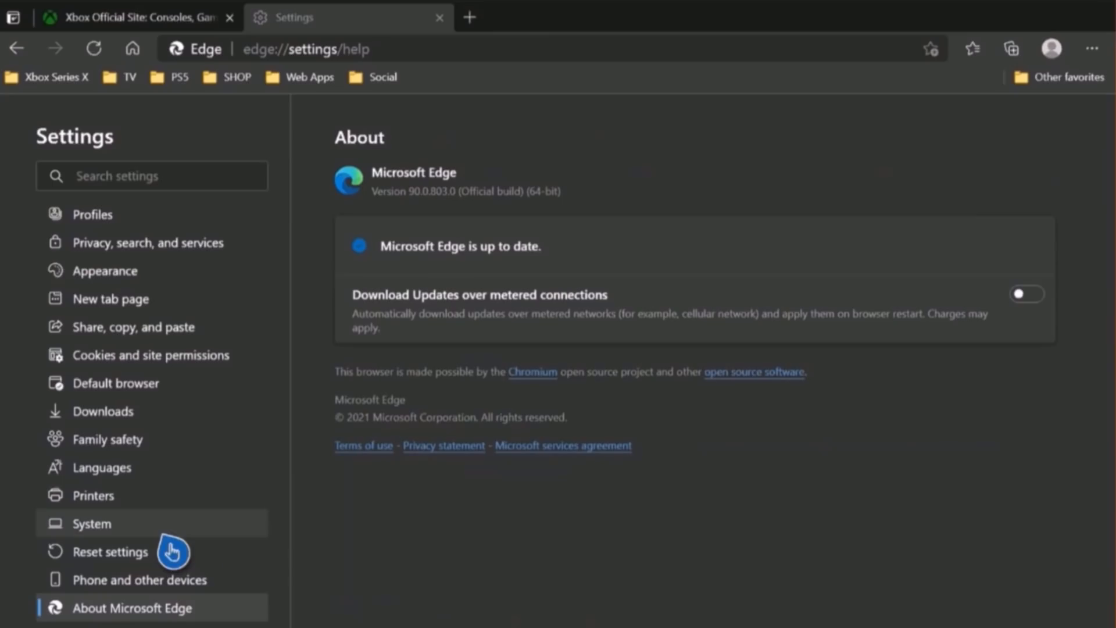
{"action": "mouse_move", "coordinate": [647, 213]}
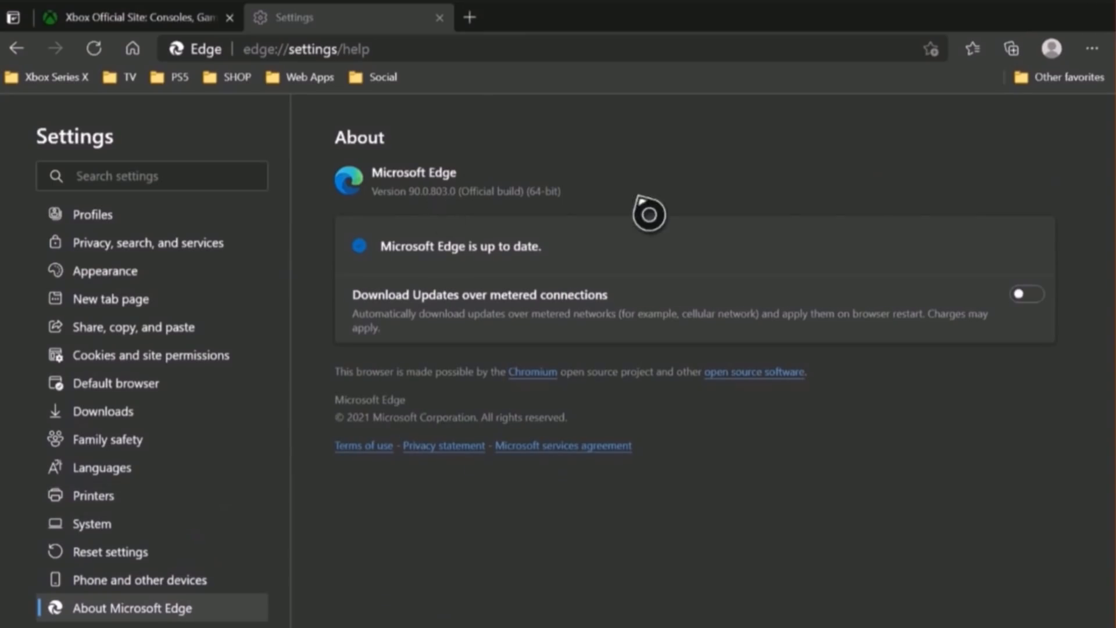
{"action": "mouse_move", "coordinate": [499, 146]}
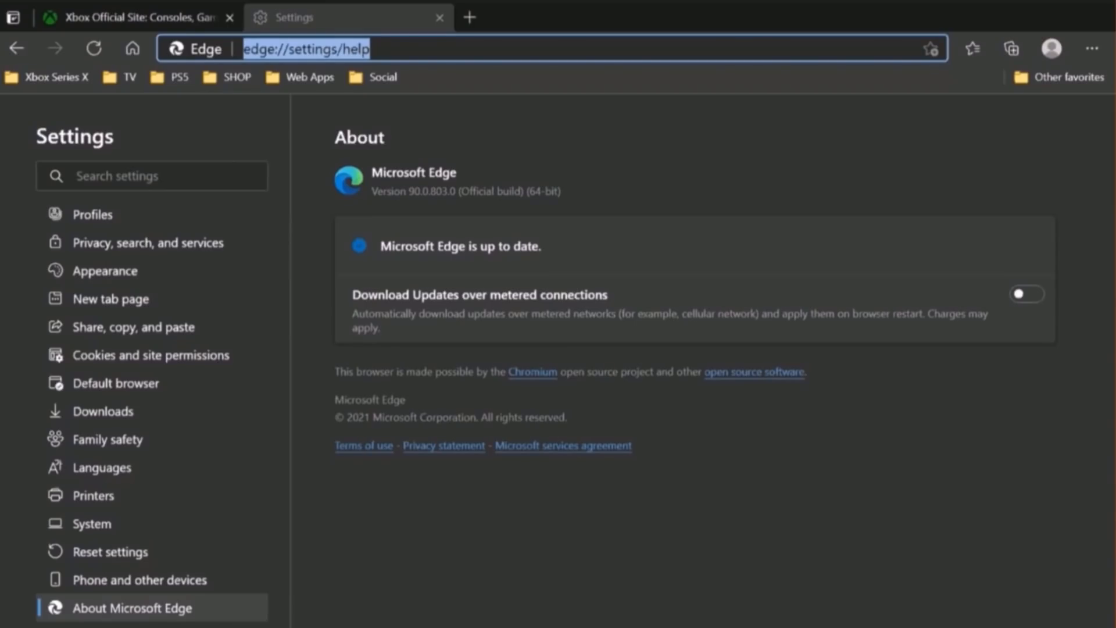
Step: Play TRYING CANADIAN SNACKS! on youtube.com, then enter the mistyped thruott.com address
{"action": "type", "text": "y"}
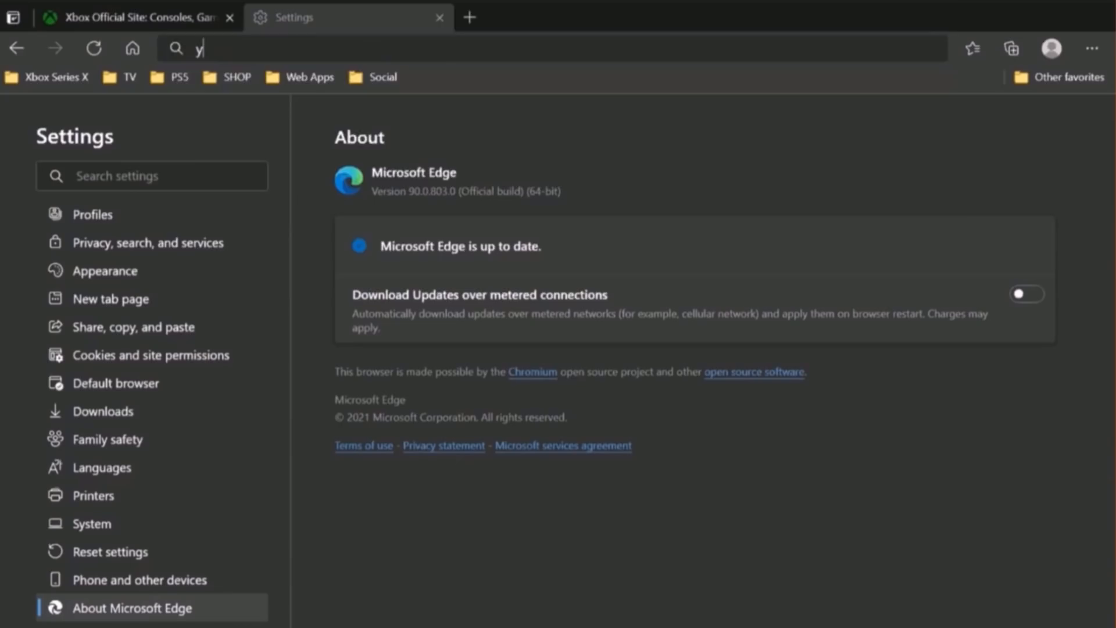
{"action": "type", "text": "outube.com"}
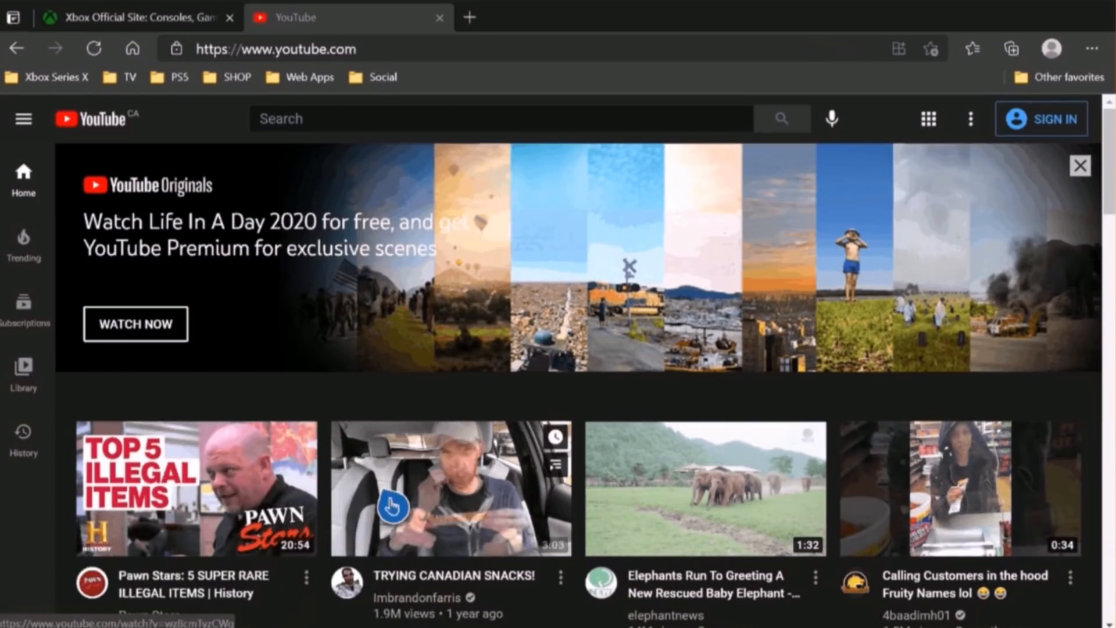
{"action": "left_click", "coordinate": [450, 489]}
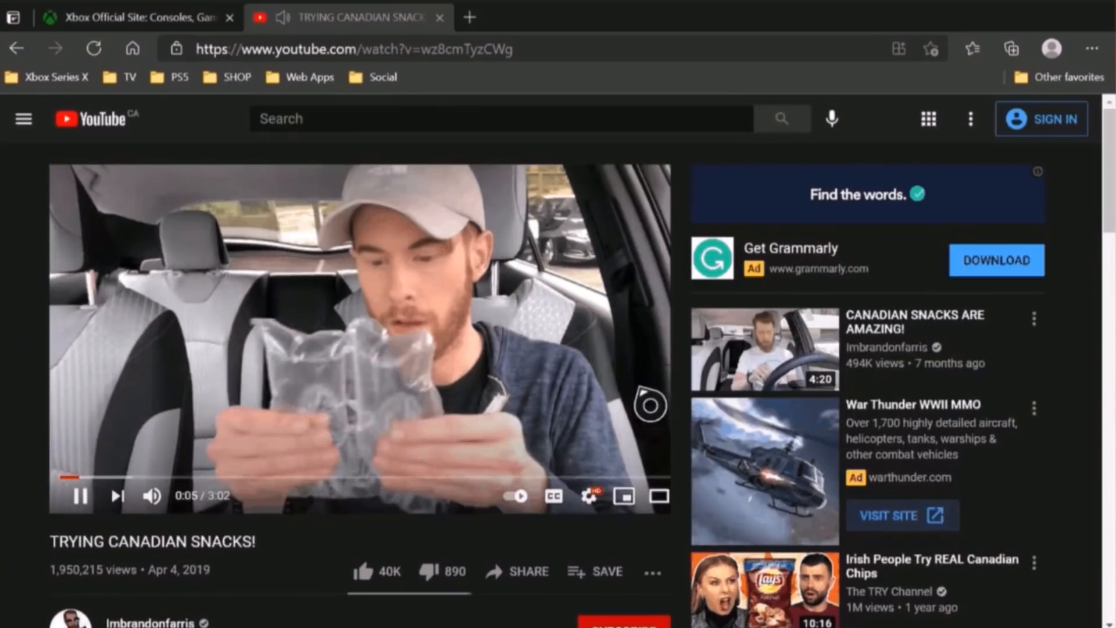
{"action": "left_click", "coordinate": [356, 49]}
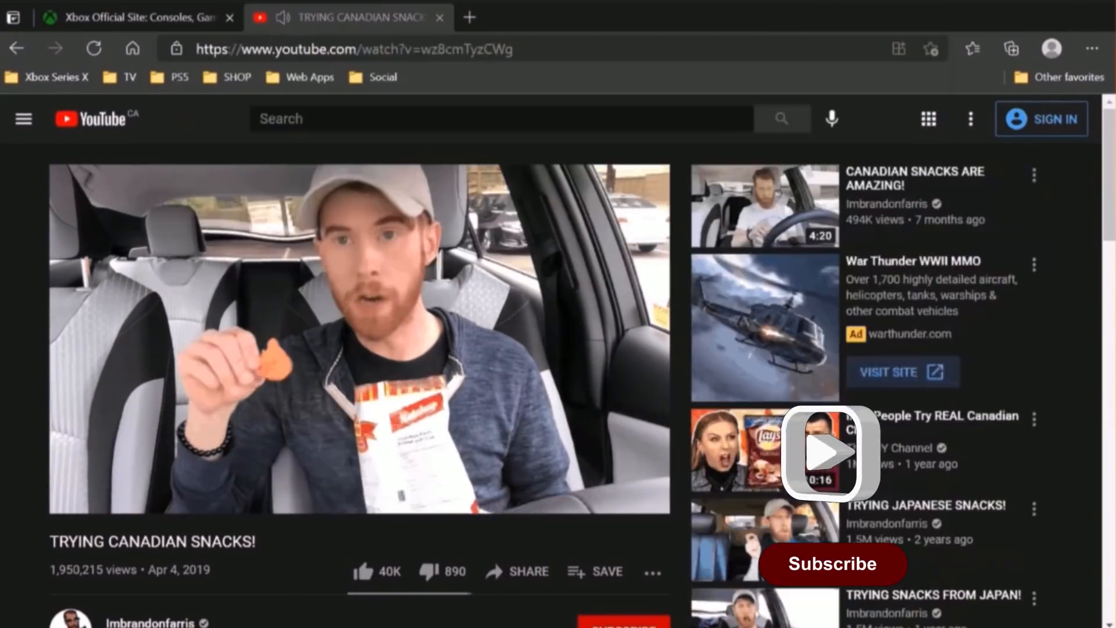
{"action": "type", "text": "thruott.com"}
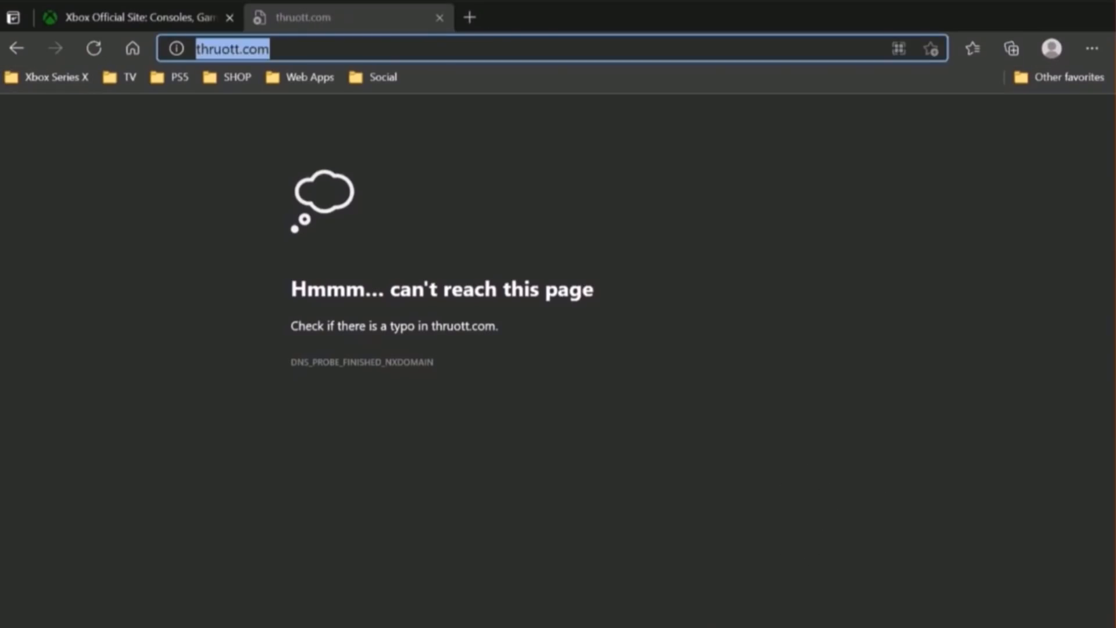
Step: On thurrott.com, scroll to the Windows Weekly 714 video, start it, then pause it
{"action": "type", "text": "thuro"}
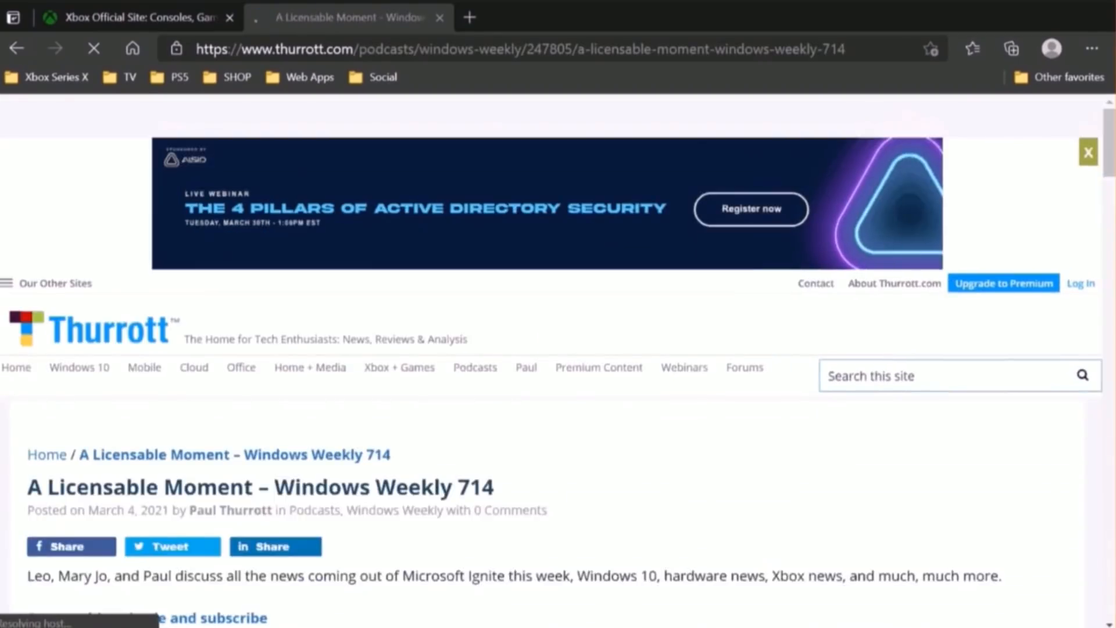
{"action": "scroll", "scroll_direction": "down", "scroll_amount": 3}
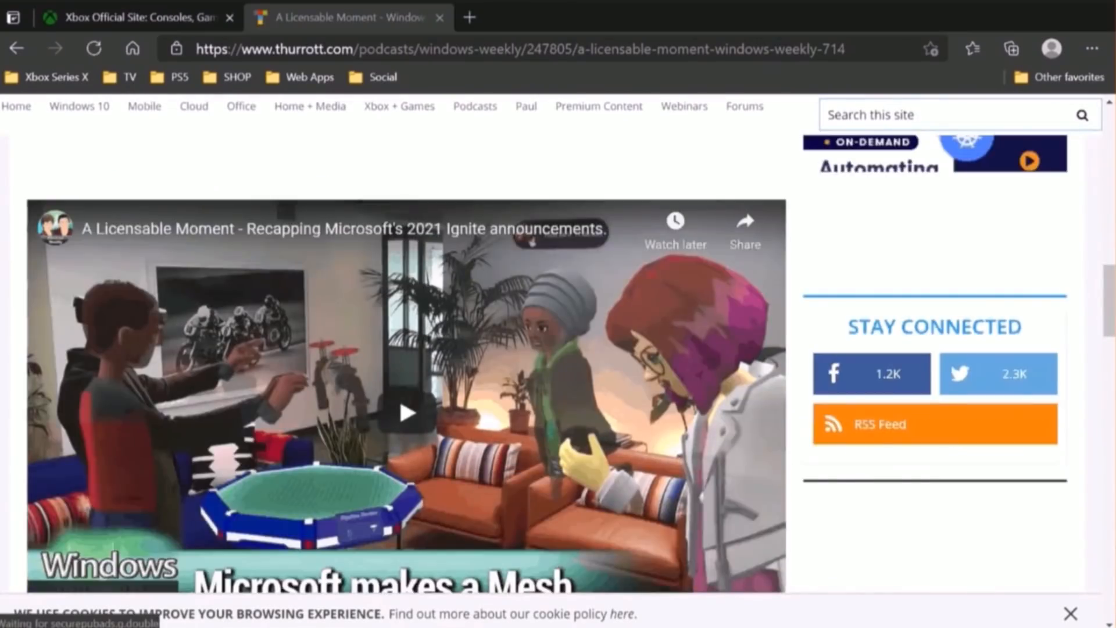
{"action": "scroll", "scroll_direction": "down", "scroll_amount": 3}
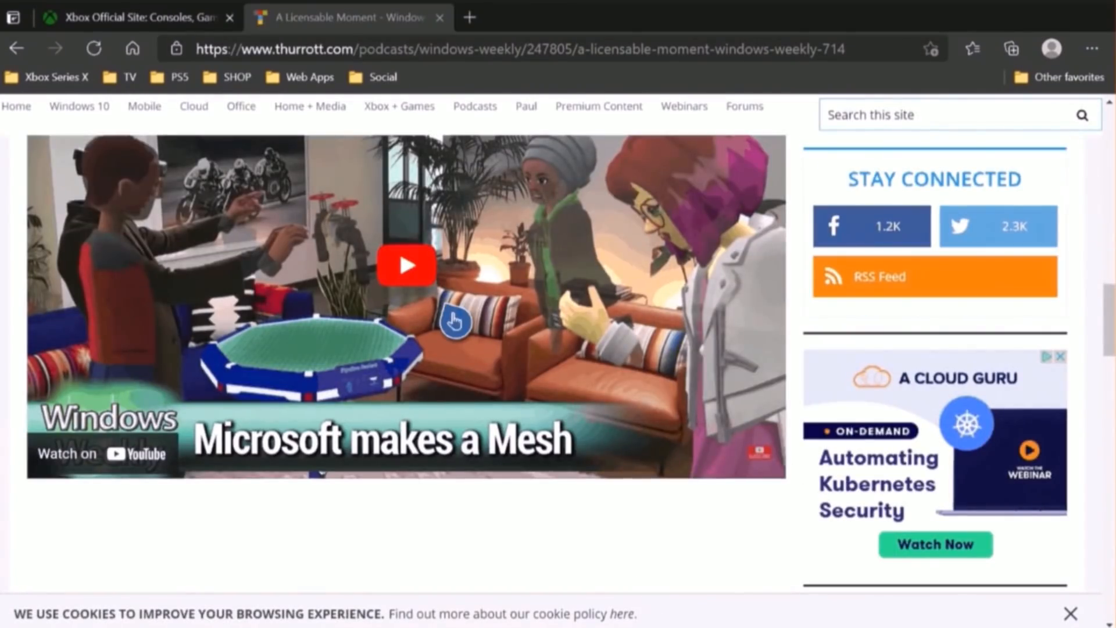
{"action": "left_click", "coordinate": [406, 265]}
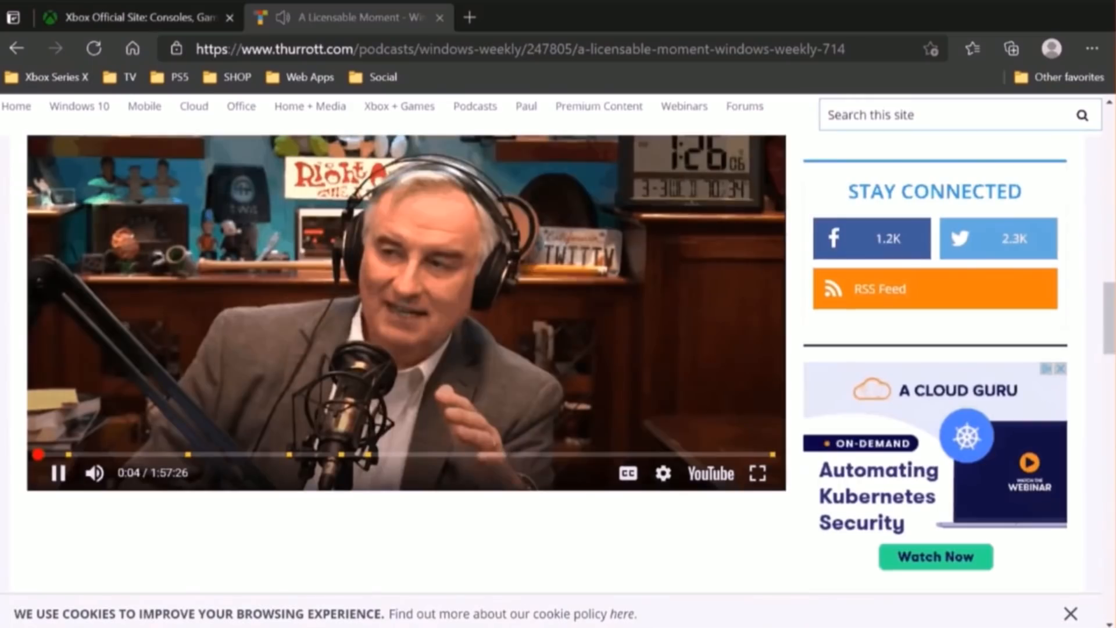
{"action": "mouse_move", "coordinate": [599, 319]}
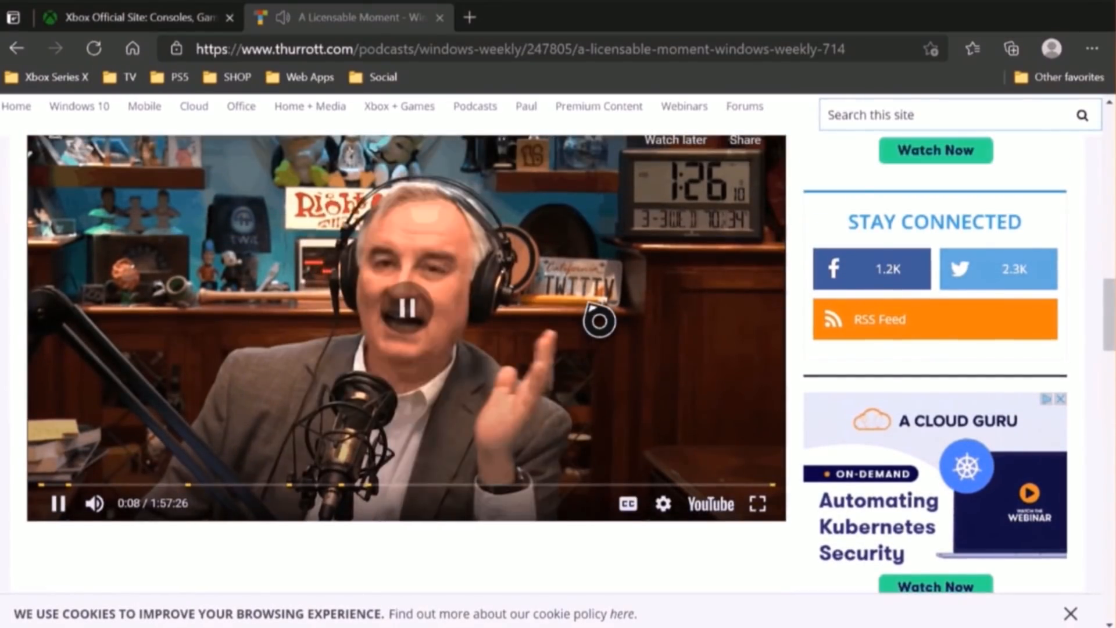
{"action": "left_click", "coordinate": [57, 504]}
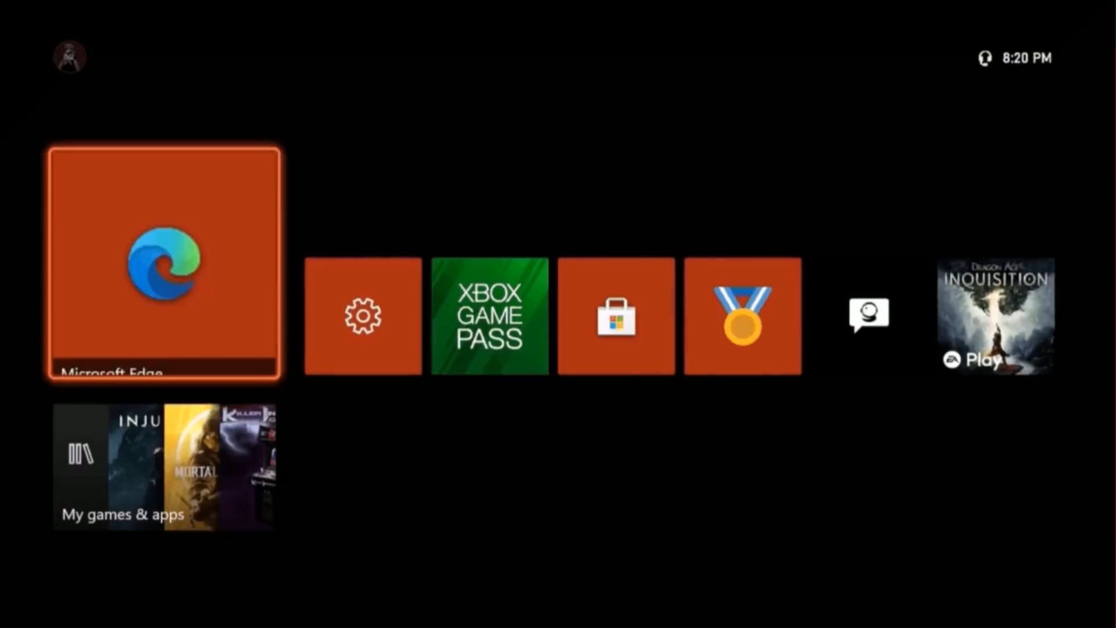
Step: Relaunch Edge from the Xbox home screen and open xbox.com's home page
{"action": "left_click", "coordinate": [164, 263]}
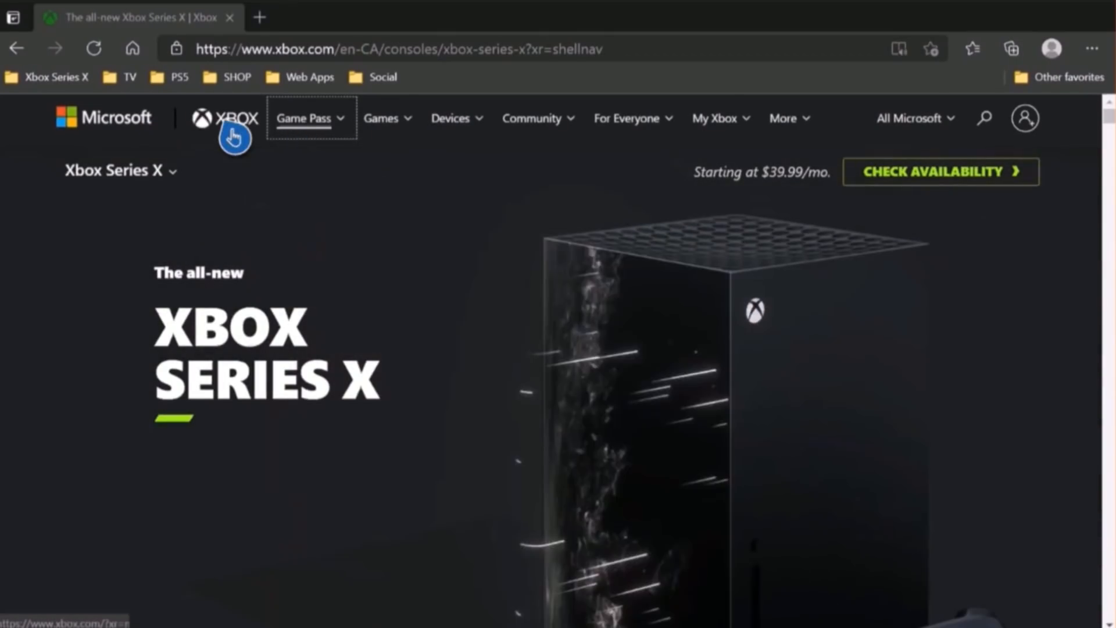
{"action": "left_click", "coordinate": [233, 118]}
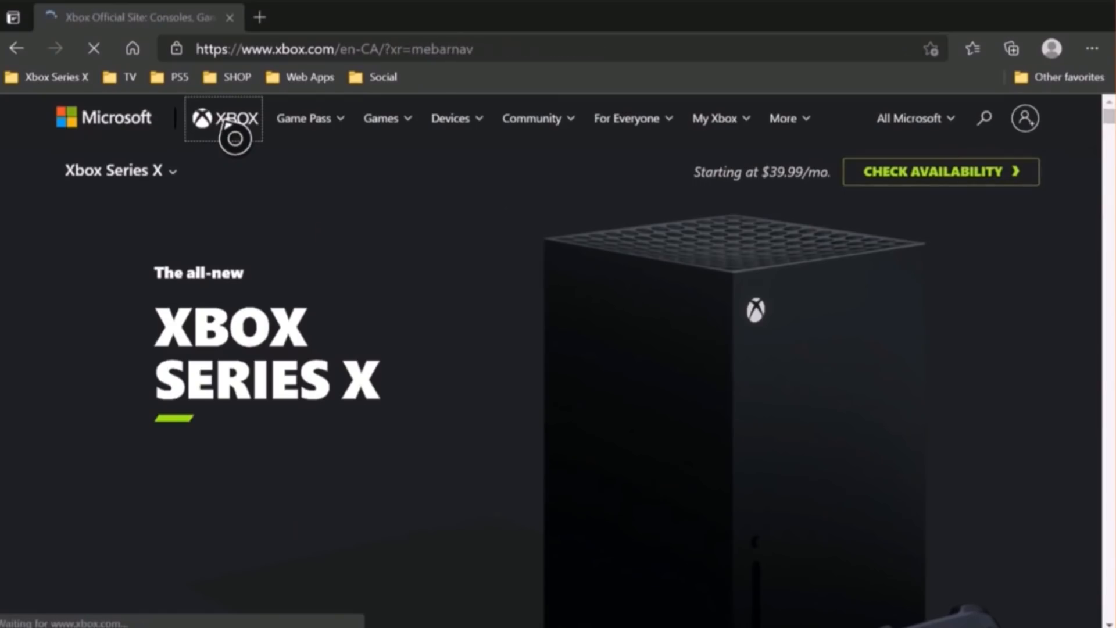